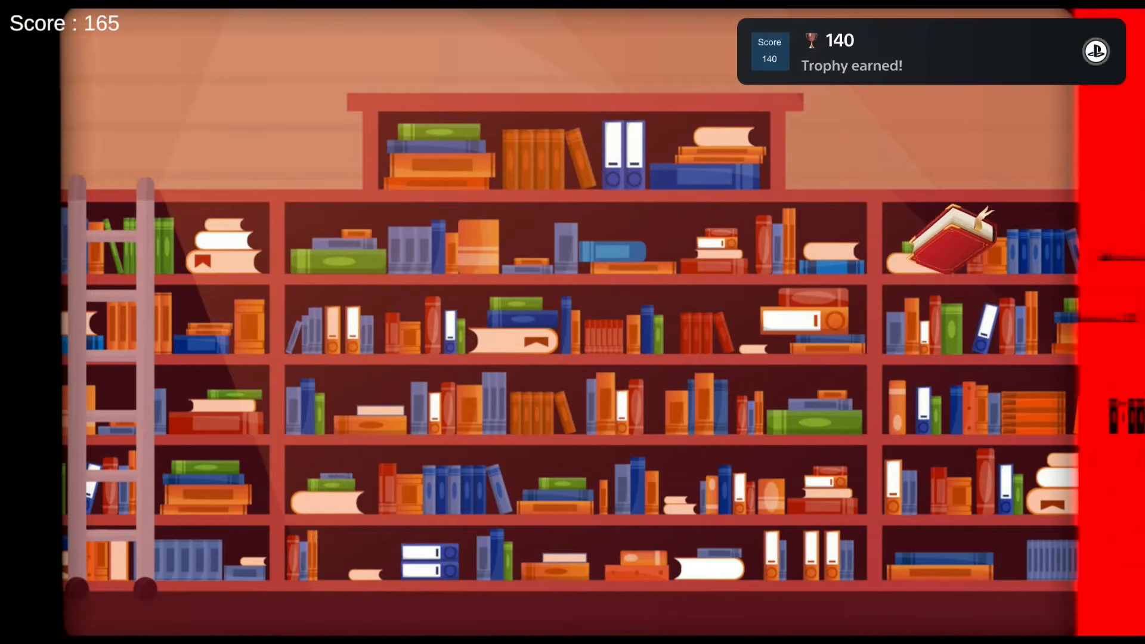
- Bounce the red book across the shelves, raising the score from 165 past 700 to 730 with a trophy at 690
left_click(949, 235)
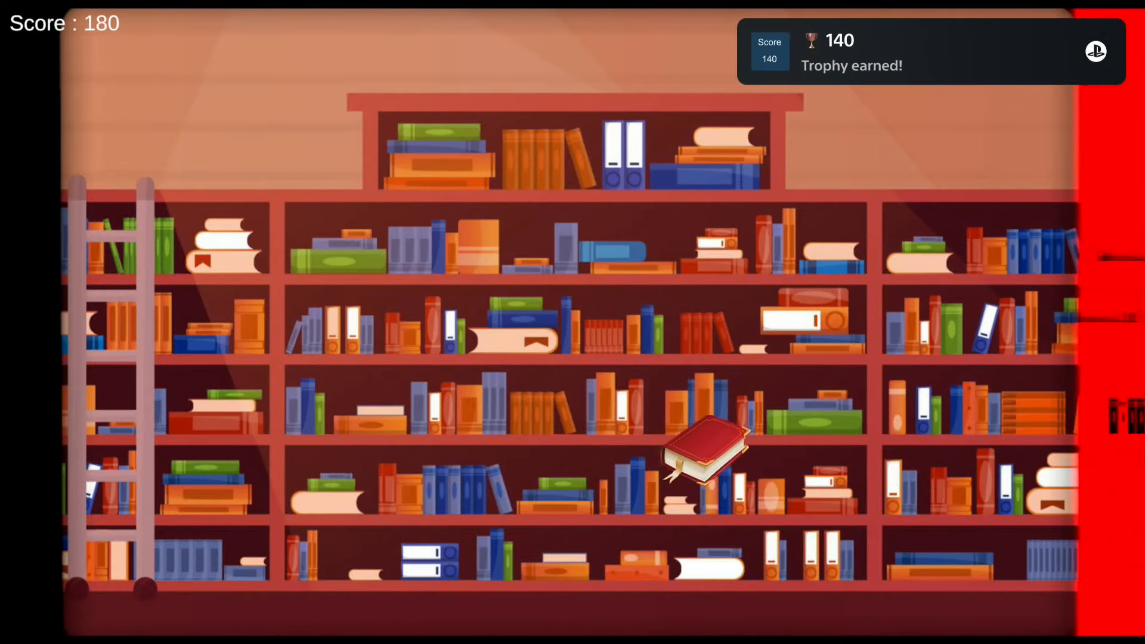
left_click(701, 456)
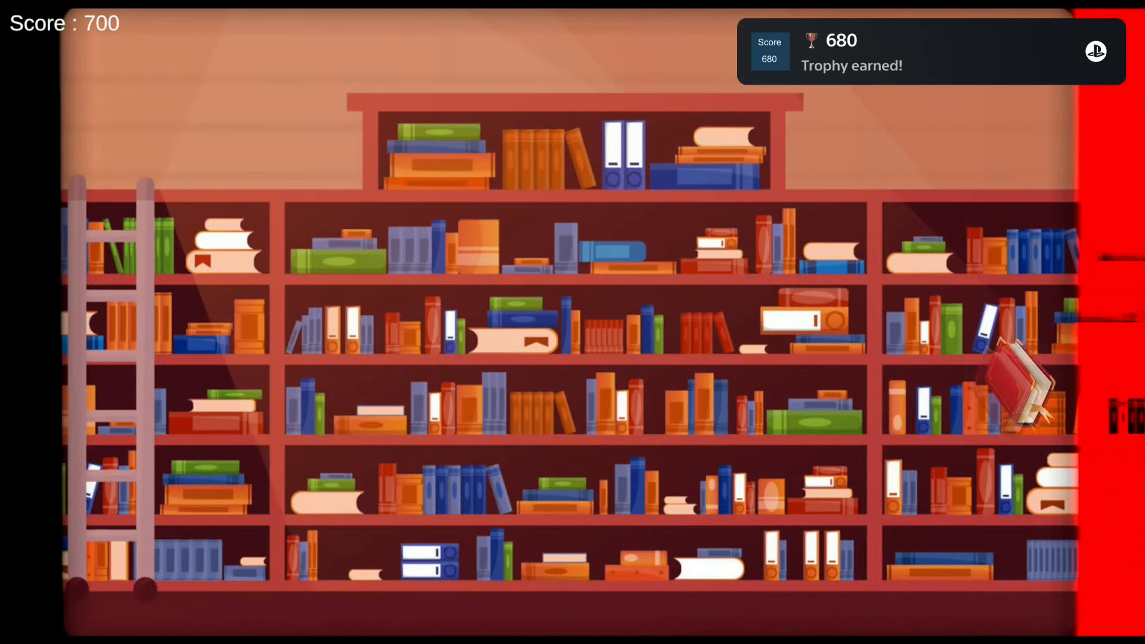
left_click(1007, 394)
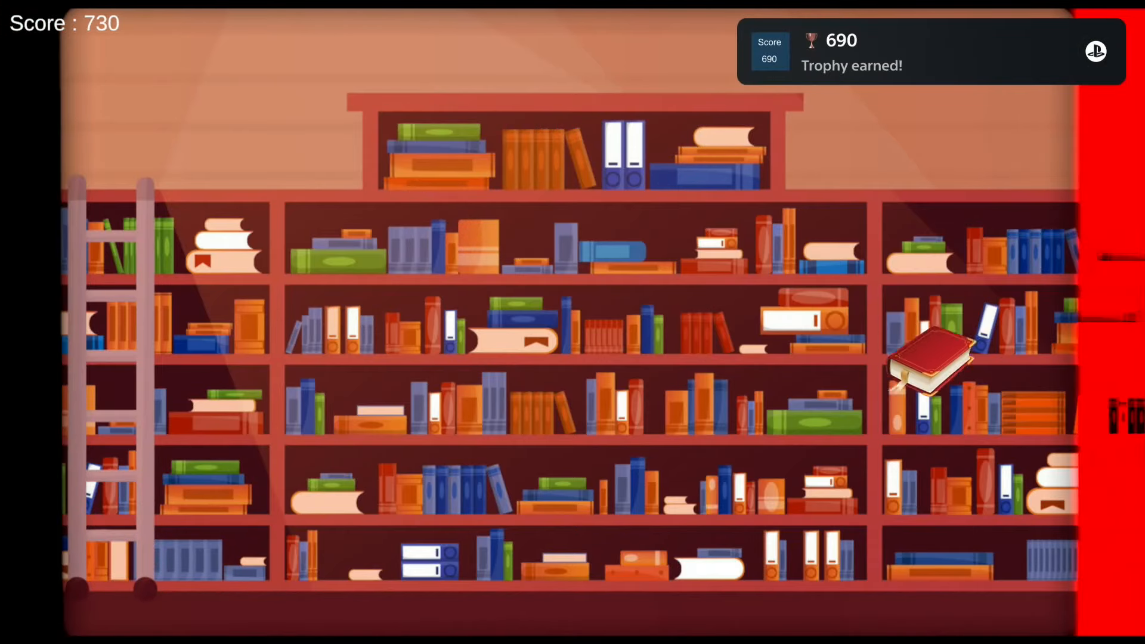